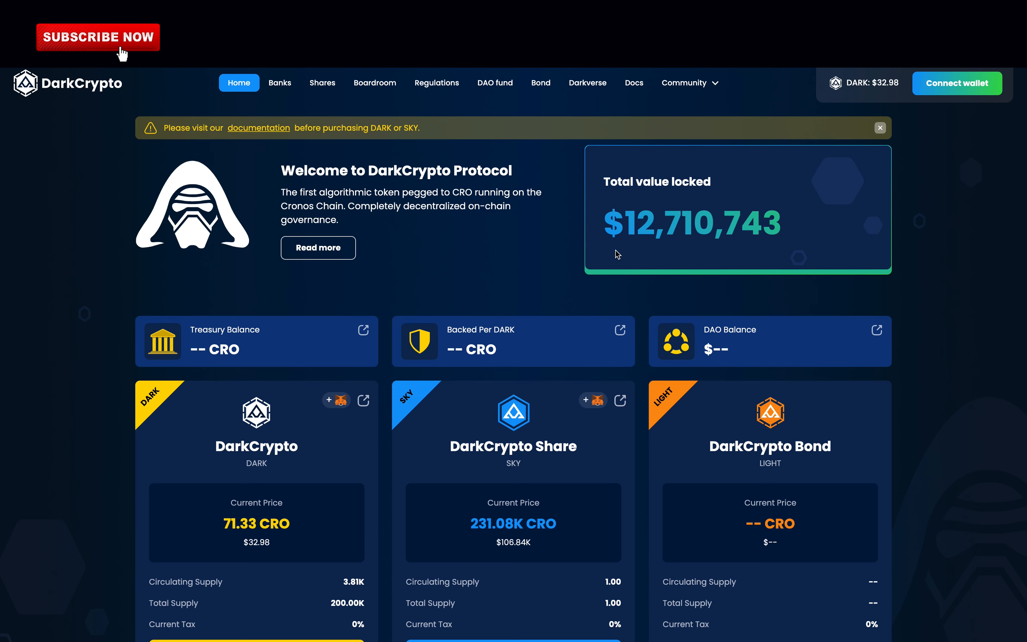
mouse_move(218, 277)
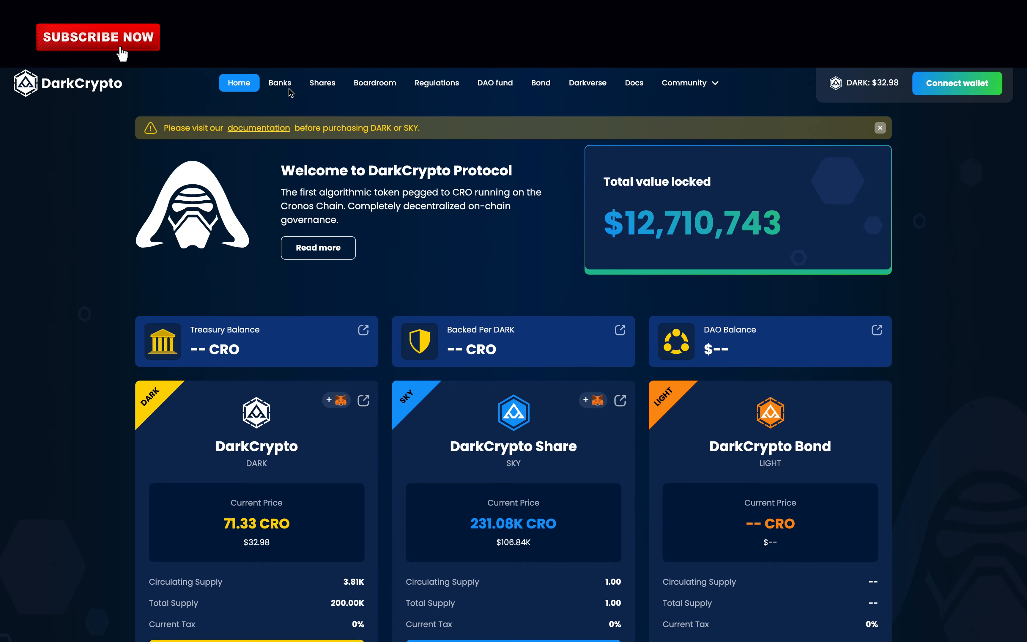
- Glance at the SKY farms page, return to the home dashboard and read the protocol description
left_click(322, 83)
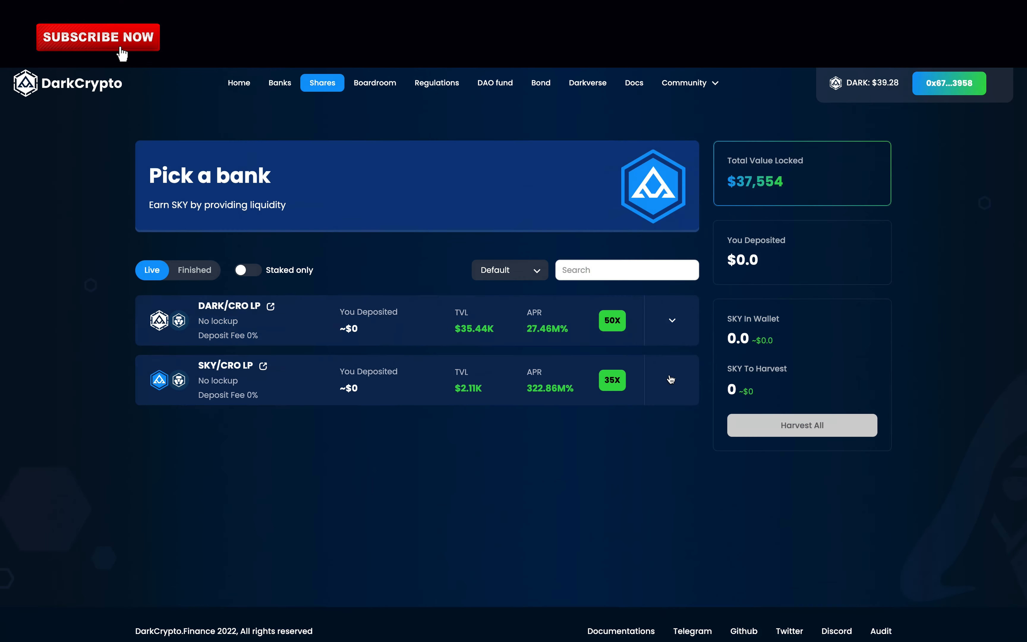
left_click(672, 381)
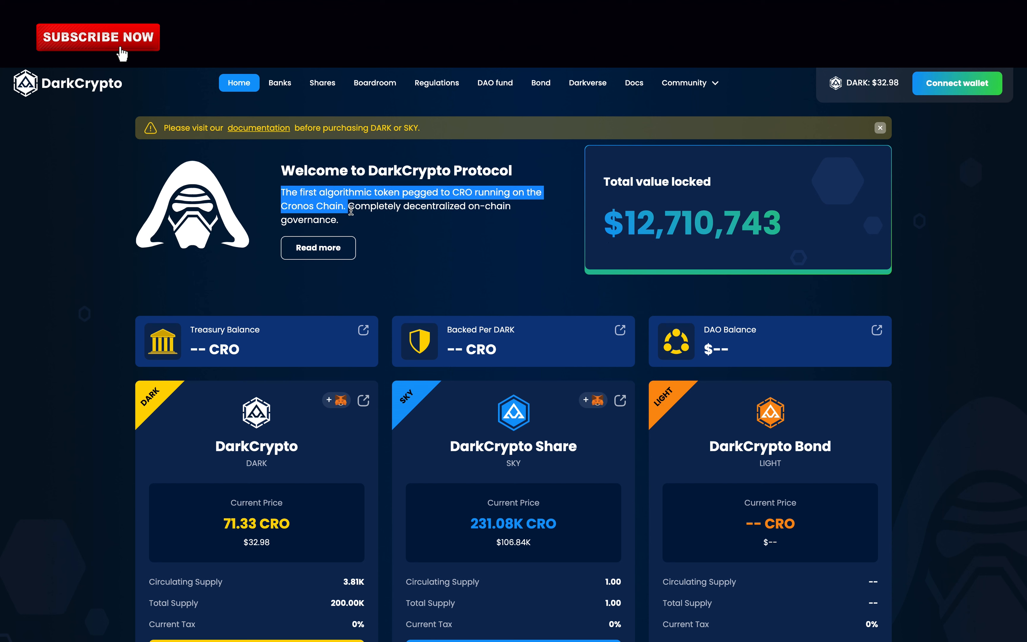
left_click_drag(350, 209, 339, 219)
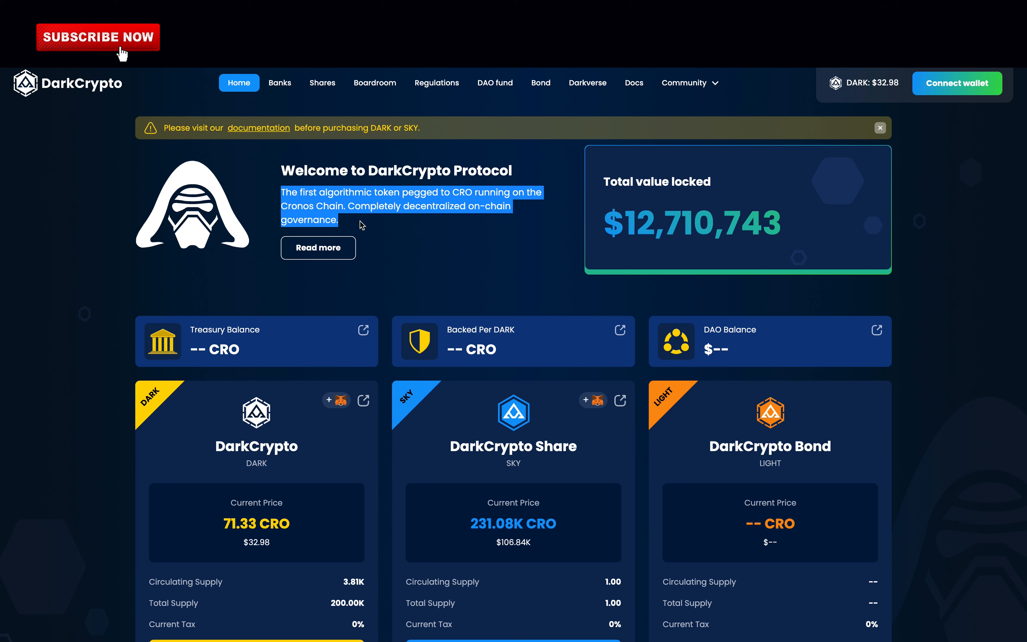
mouse_move(504, 265)
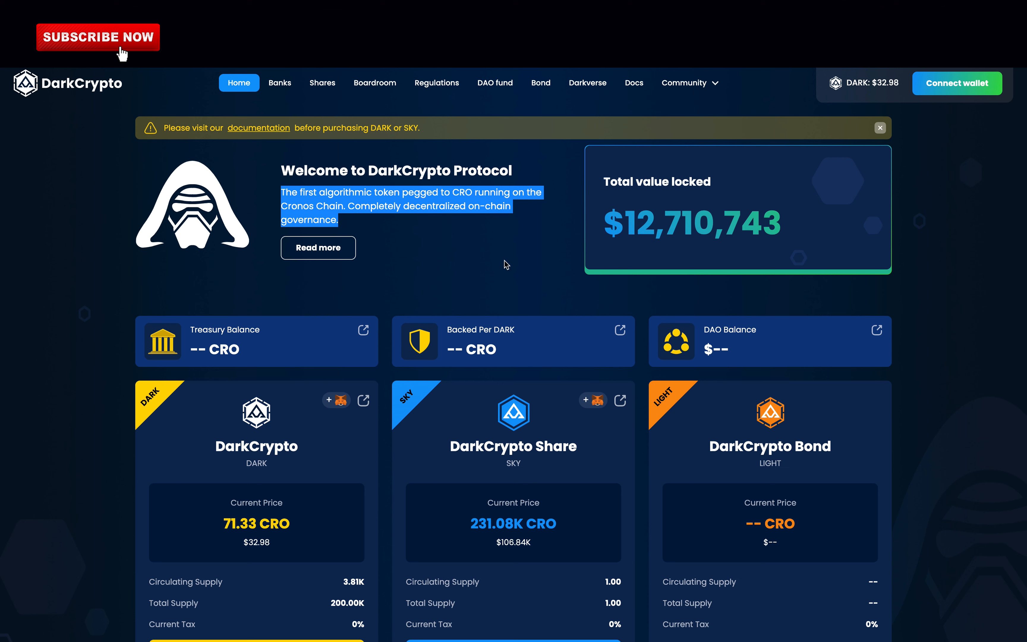
mouse_move(610, 220)
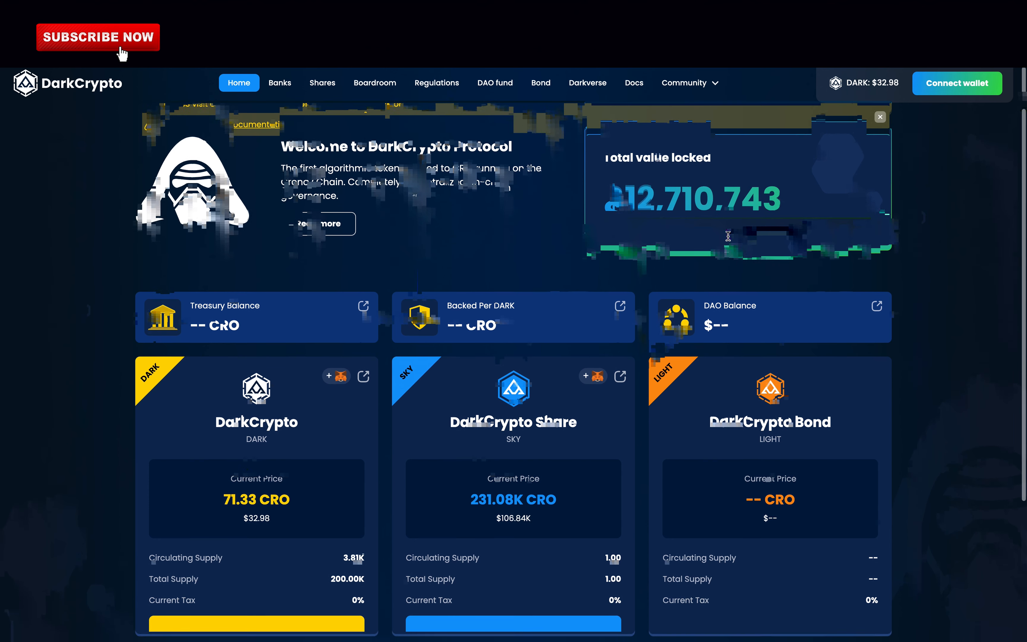
- Move down to the token cards and single out DARK's 200.00K total supply
scroll("down", 3)
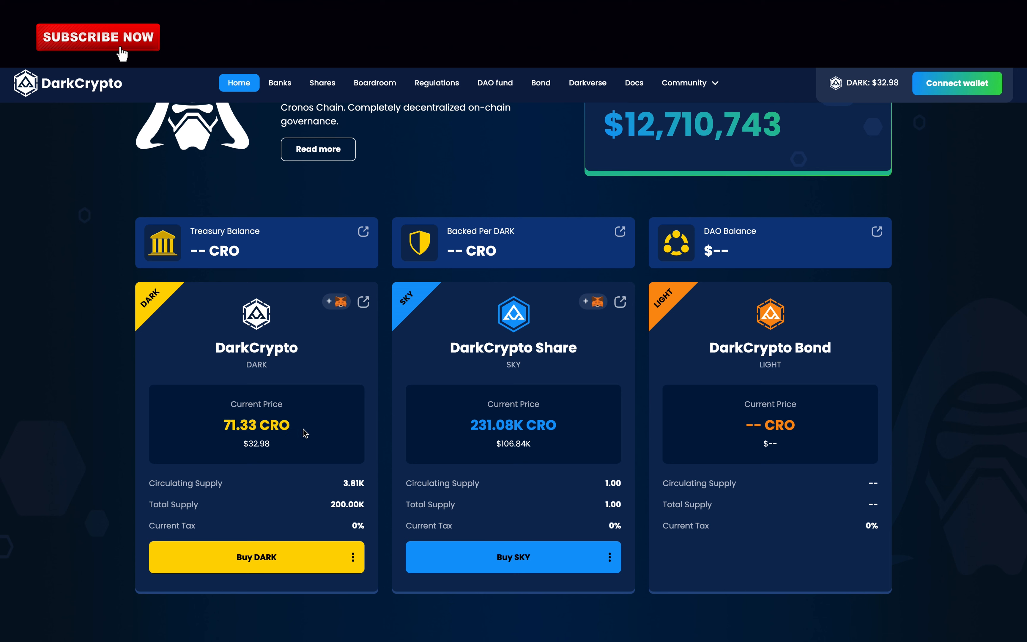
double_click(347, 505)
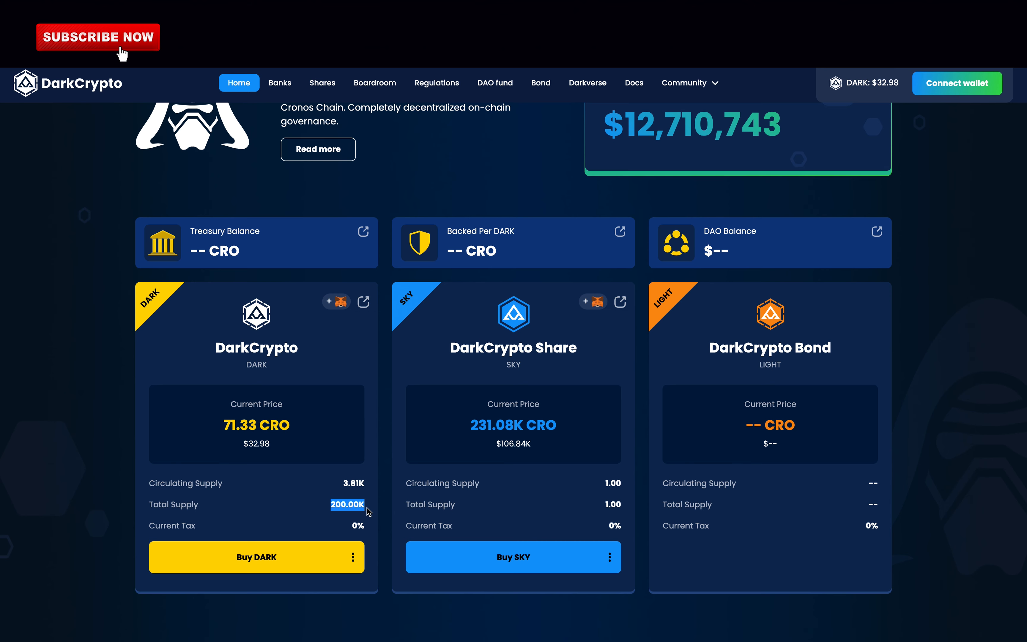
mouse_move(284, 561)
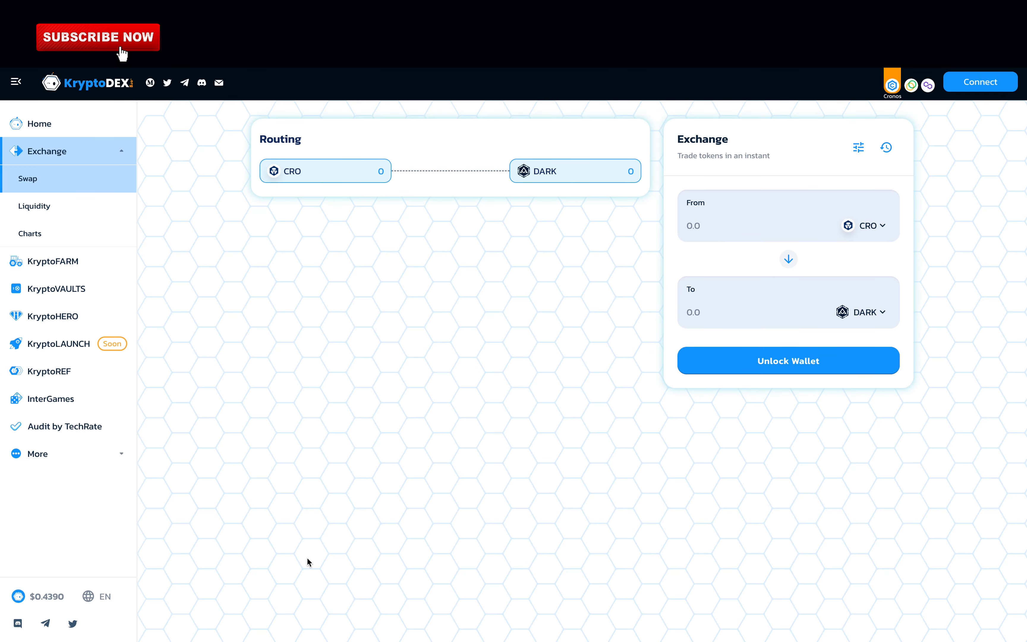
mouse_move(318, 549)
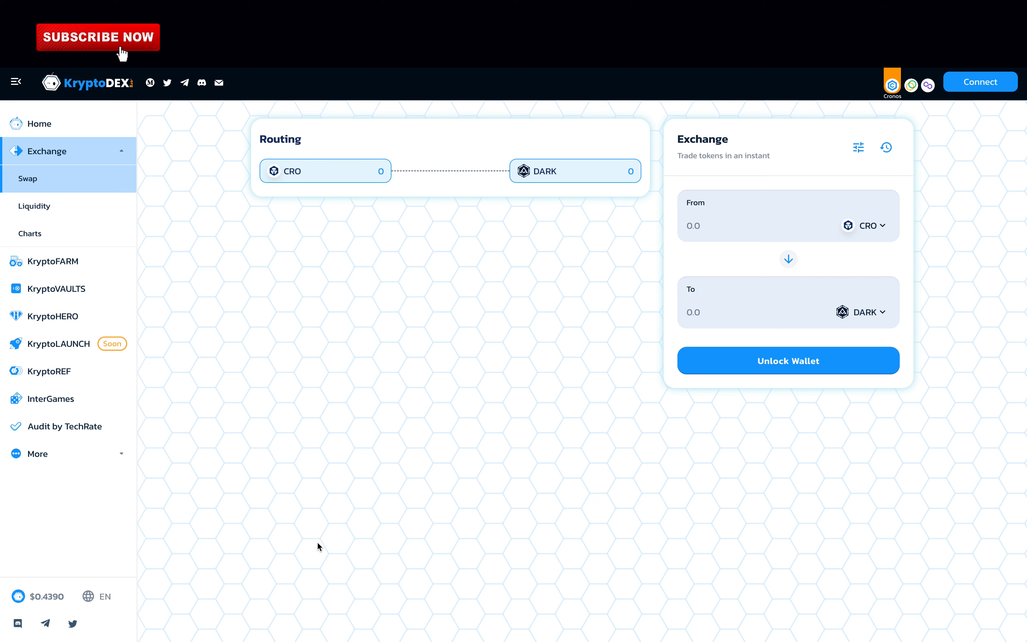
- Enter 10 CRO as the From amount on the KryptoDEX CRO-to-DARK swap
left_click(694, 226)
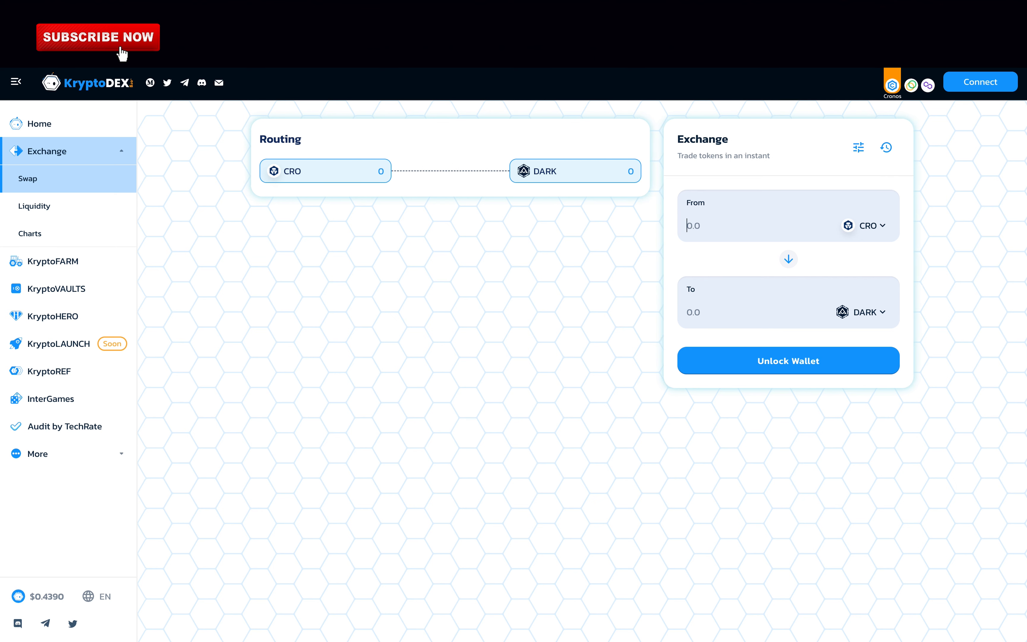
type("10")
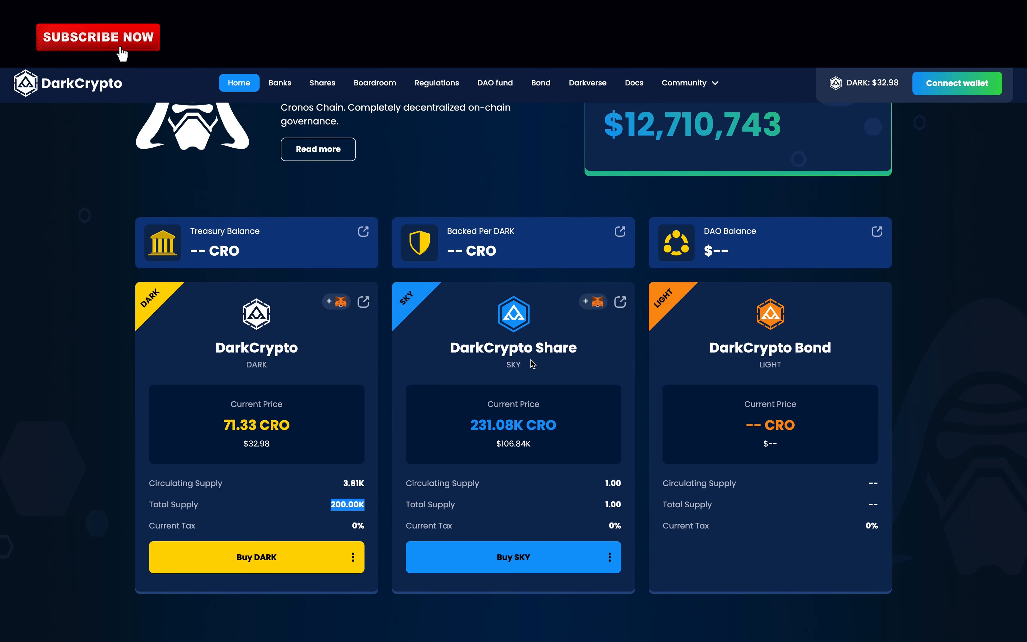
double_click(514, 425)
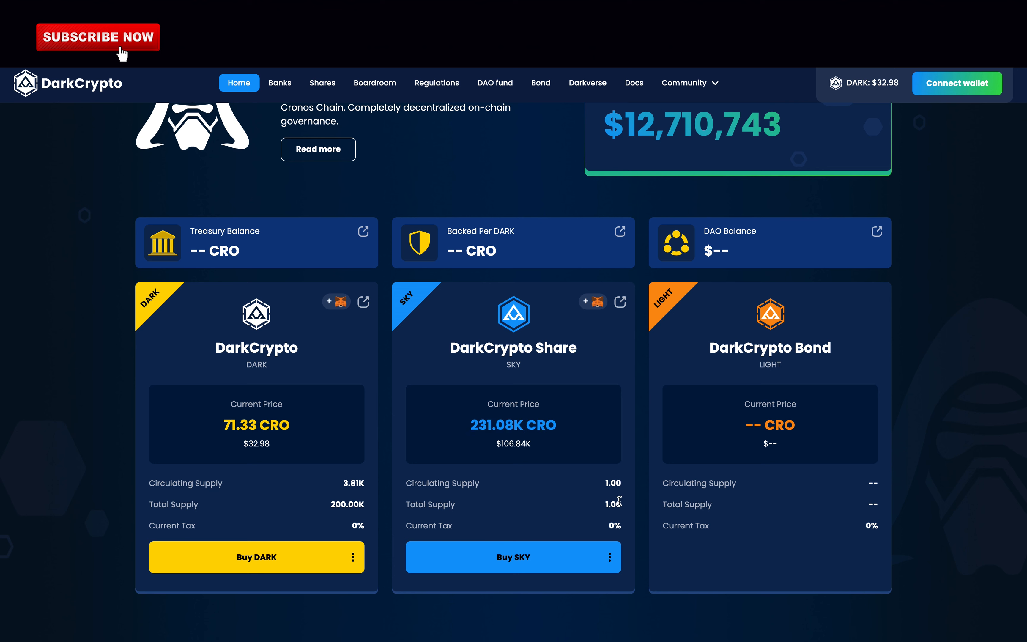
double_click(614, 505)
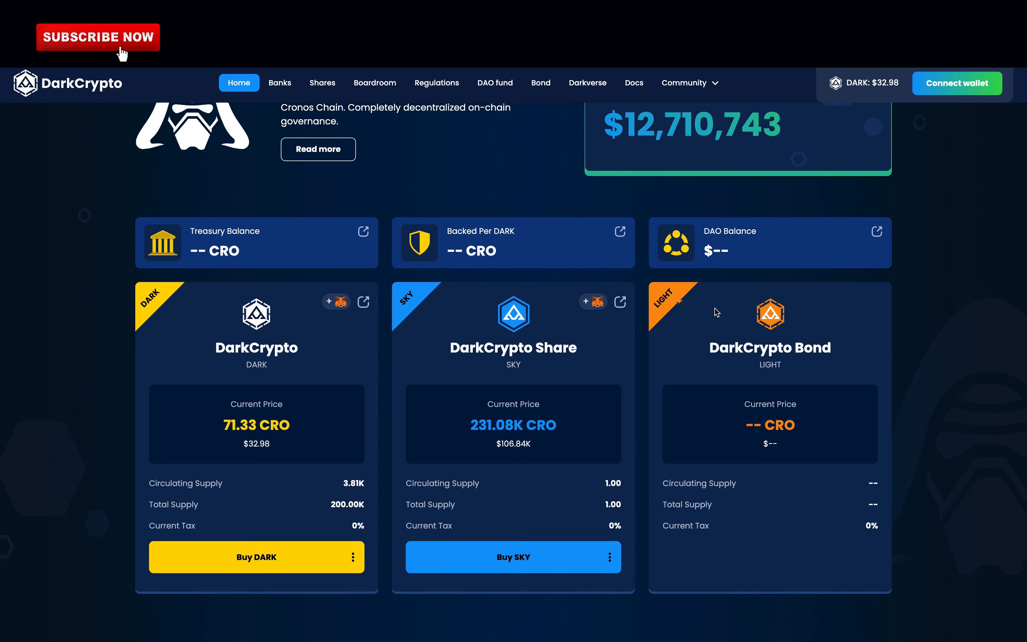
double_click(770, 347)
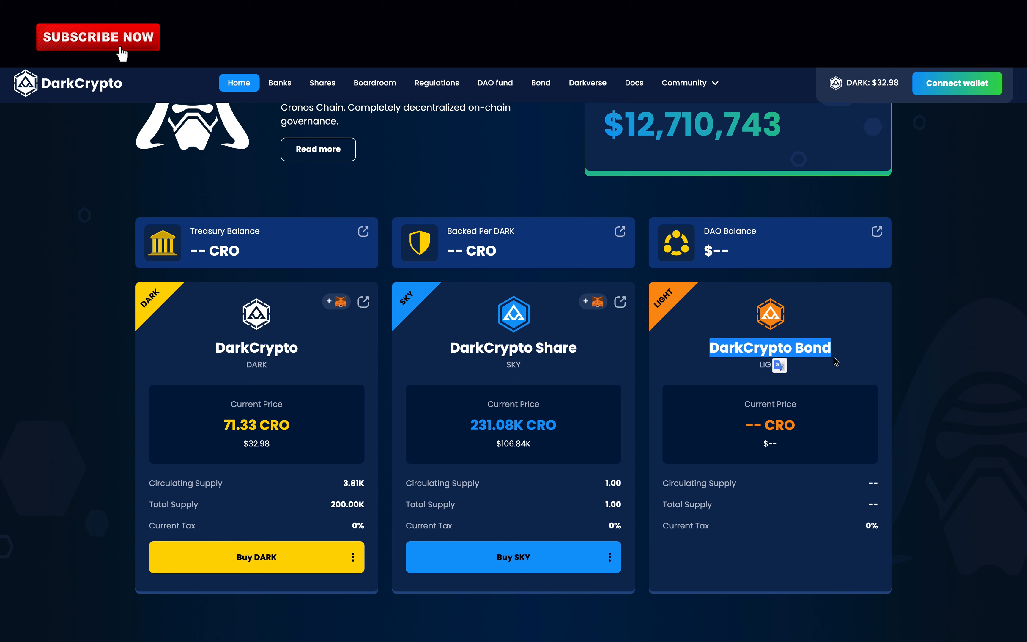
mouse_move(850, 363)
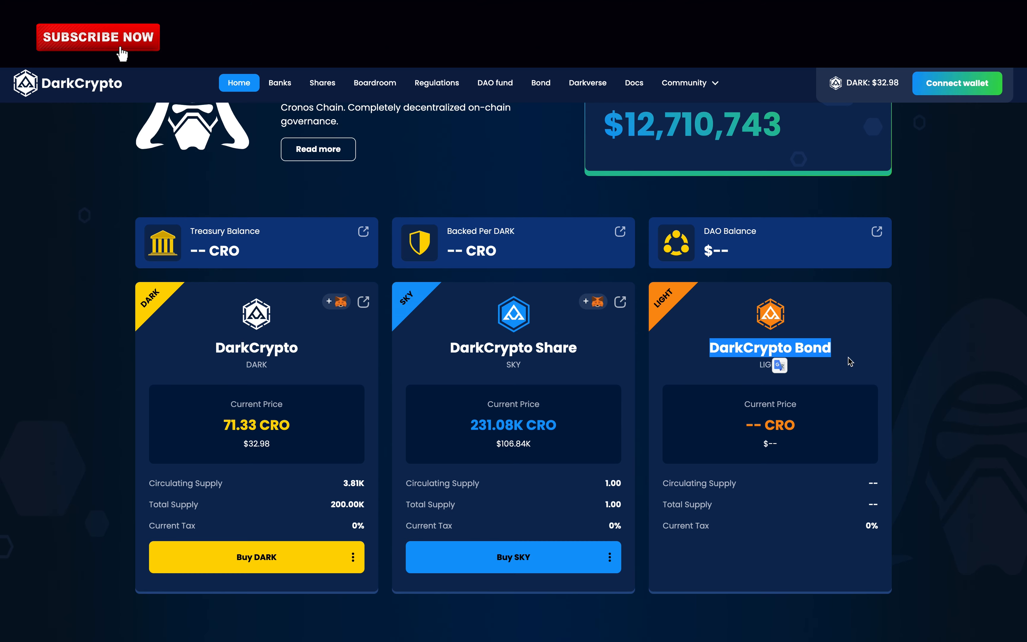
scroll("down", 3)
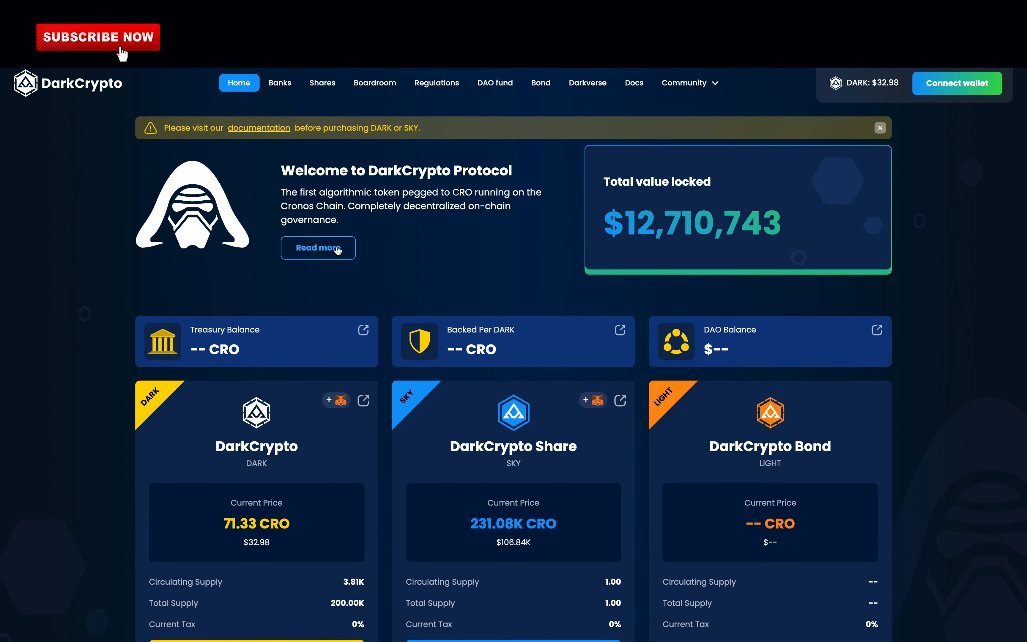
- Read the Medium article's DAO fund and Treasury backing paragraphs
left_click(318, 248)
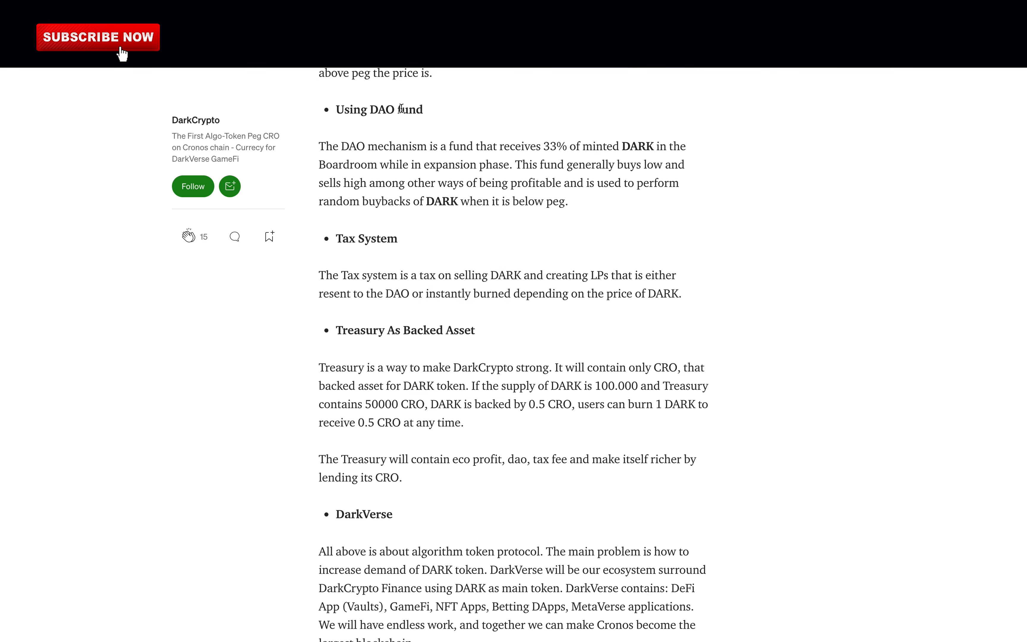
left_click_drag(319, 145, 569, 202)
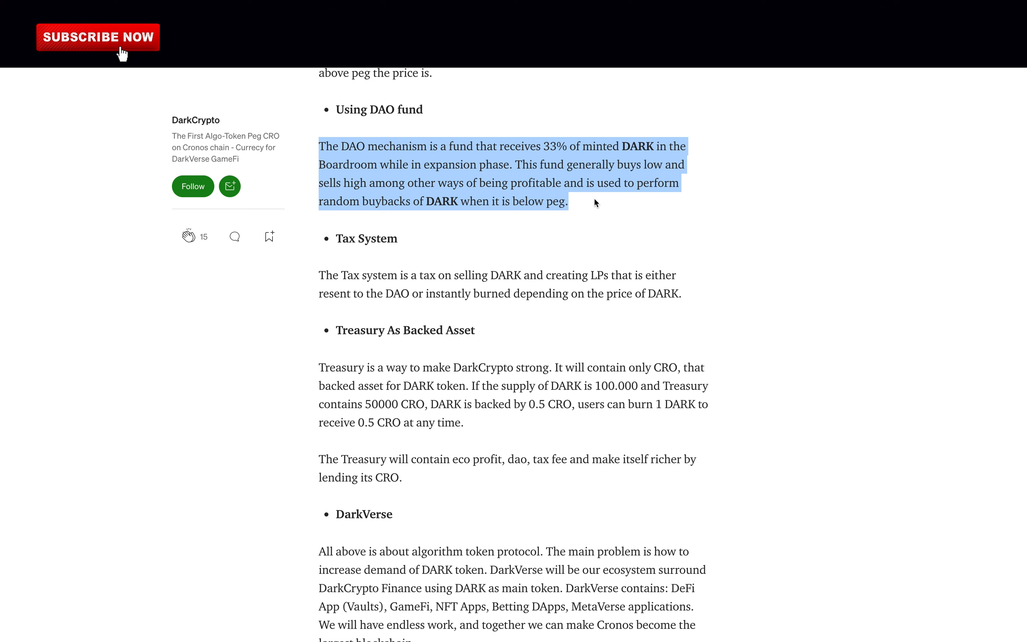
mouse_move(480, 247)
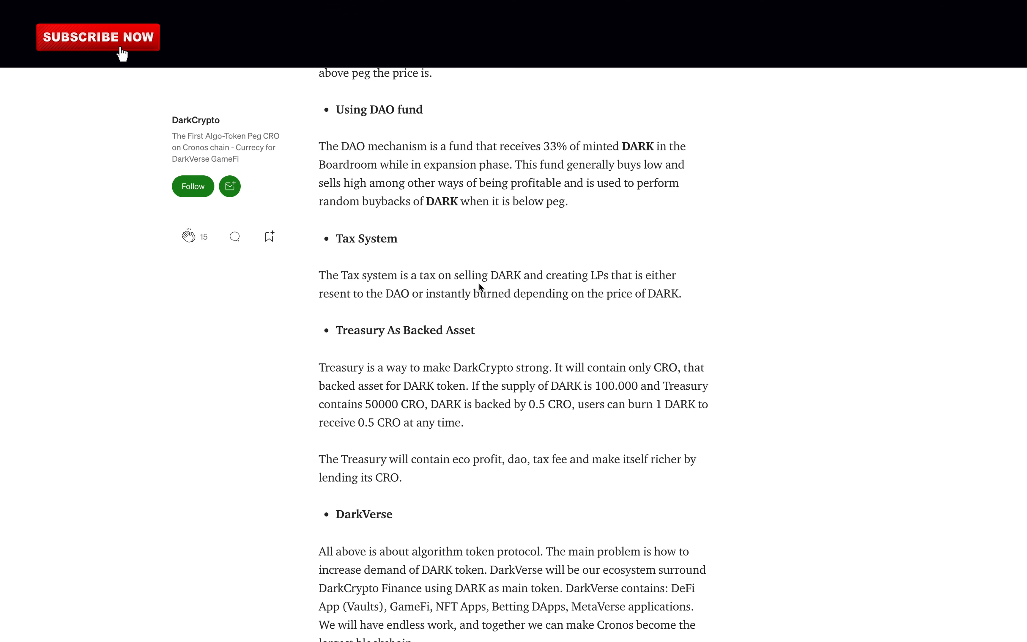
left_click_drag(319, 275, 682, 294)
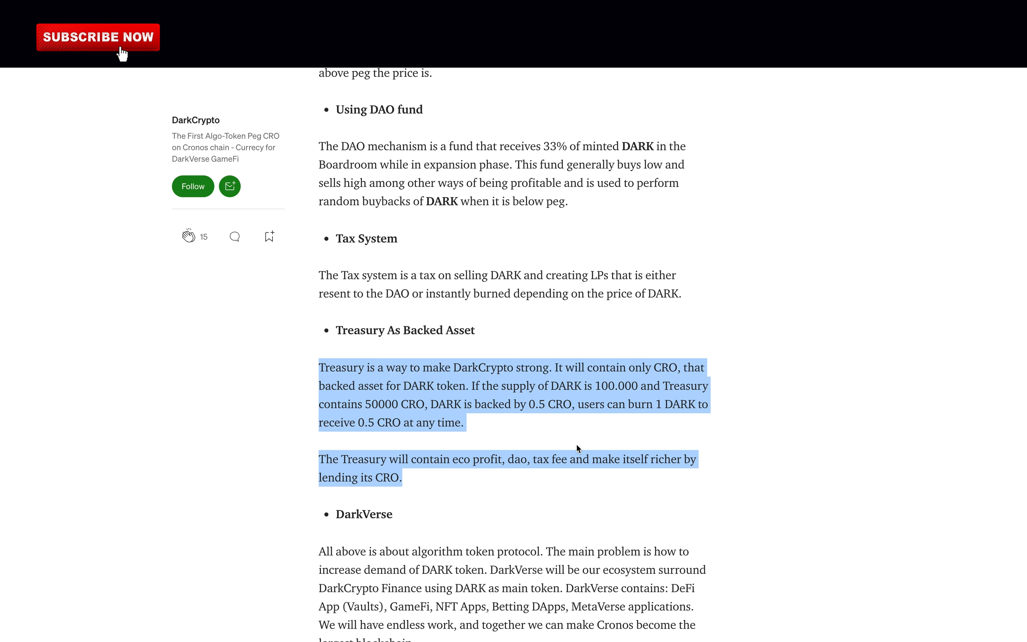
mouse_move(579, 460)
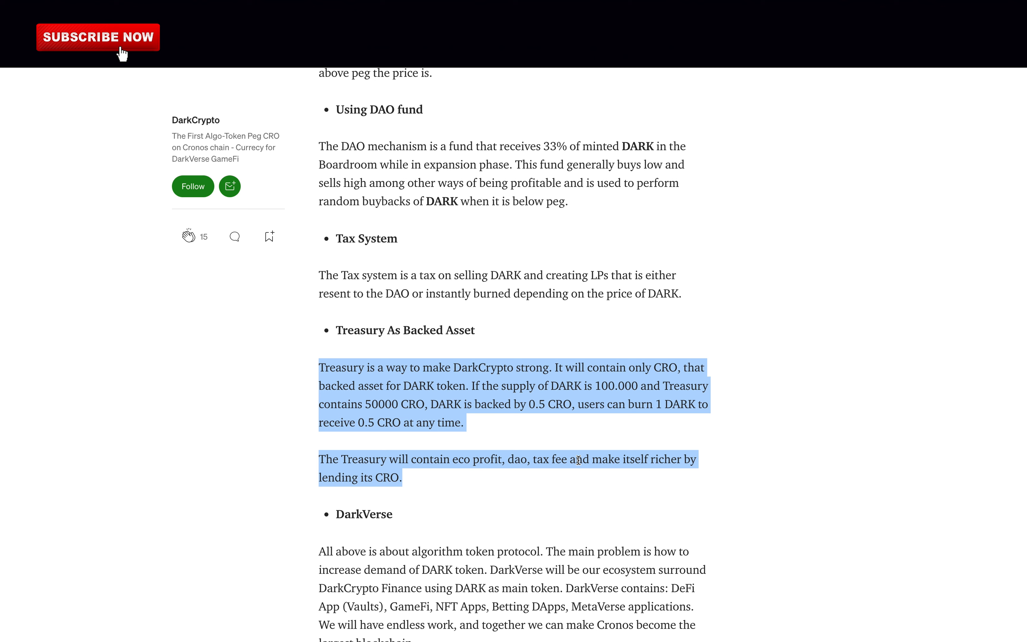
mouse_move(606, 482)
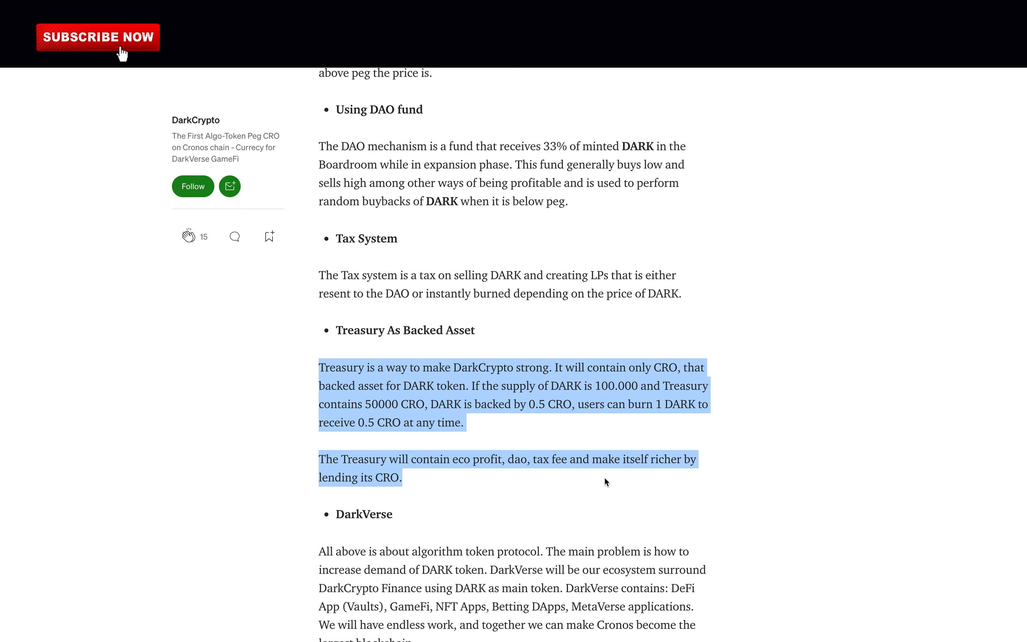
- Continue to the DarkVerse paragraph further down the article
scroll("down", 3)
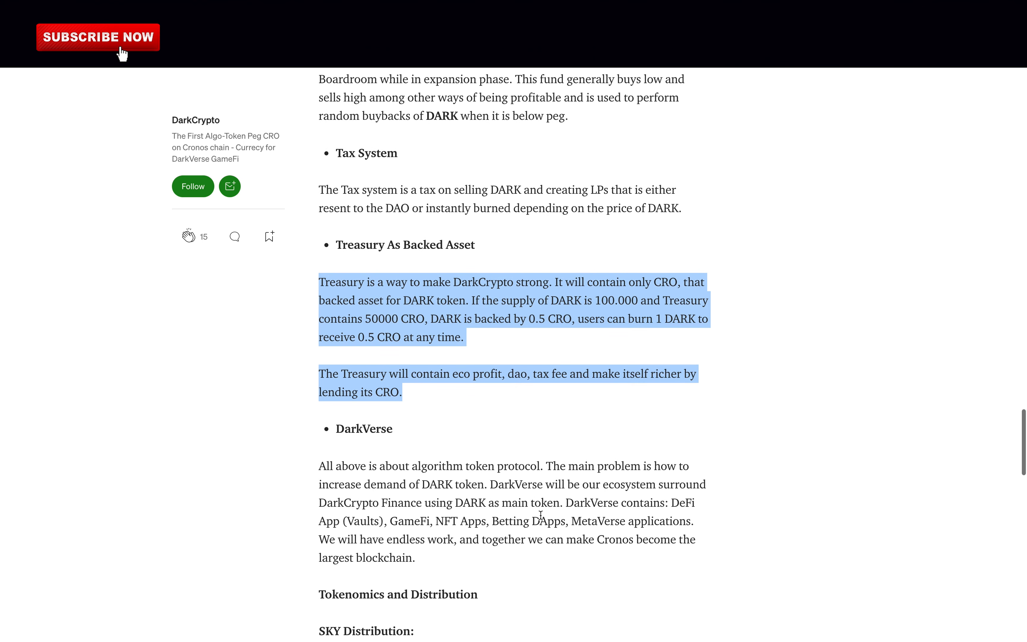
left_click_drag(317, 467, 415, 558)
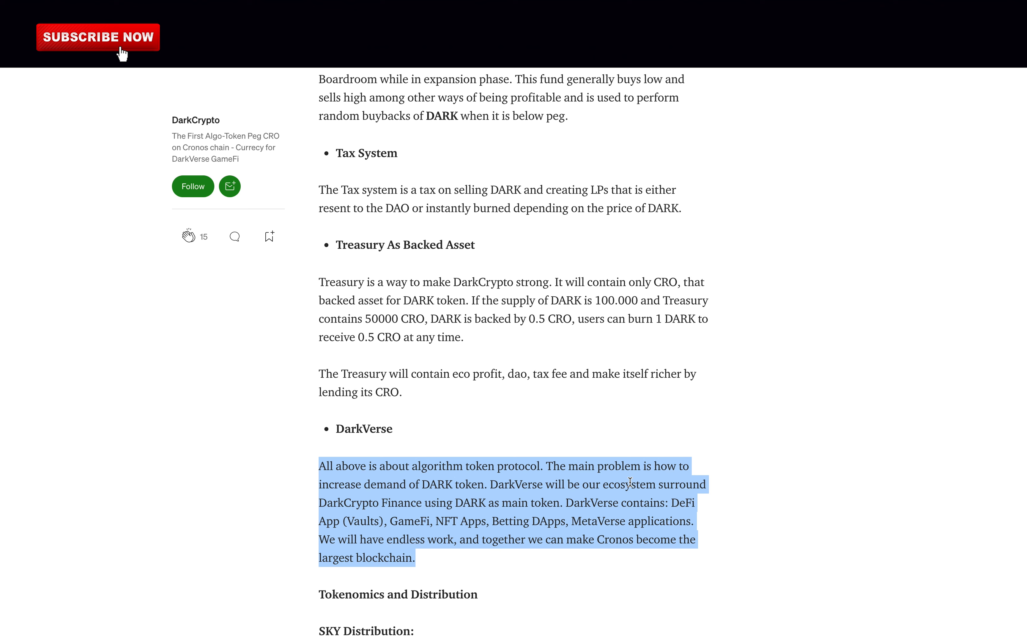
mouse_move(494, 562)
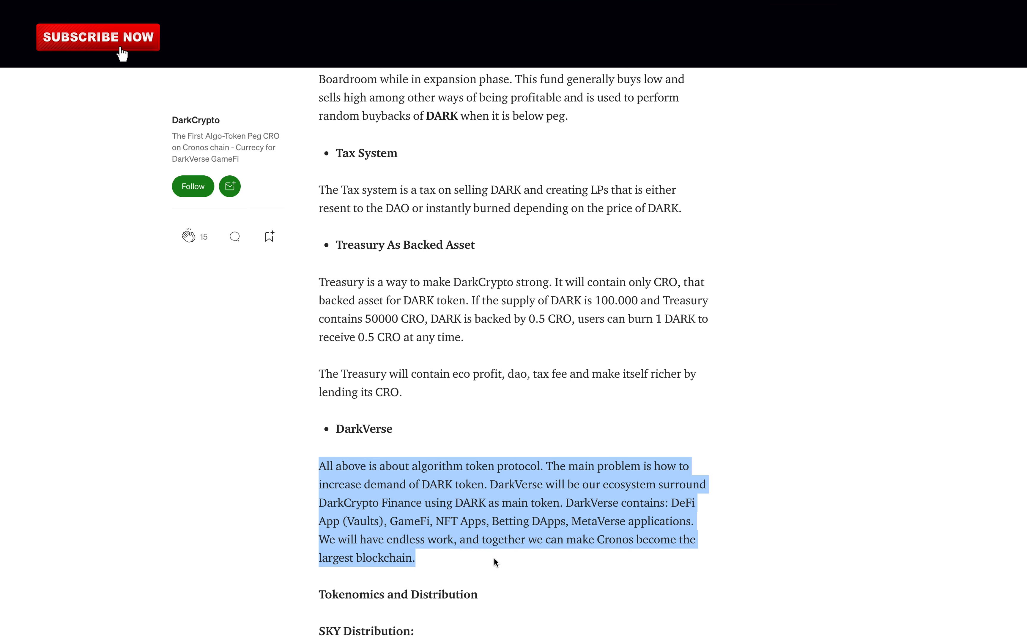
scroll("down", 3)
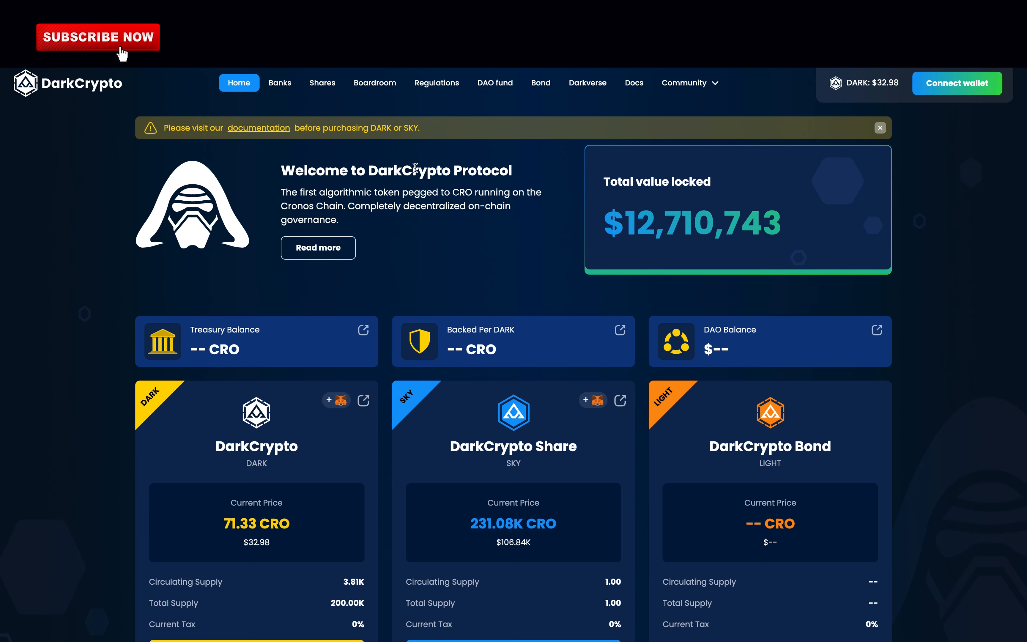
- Connect a crypto wallet from the dashboard header
left_click(258, 128)
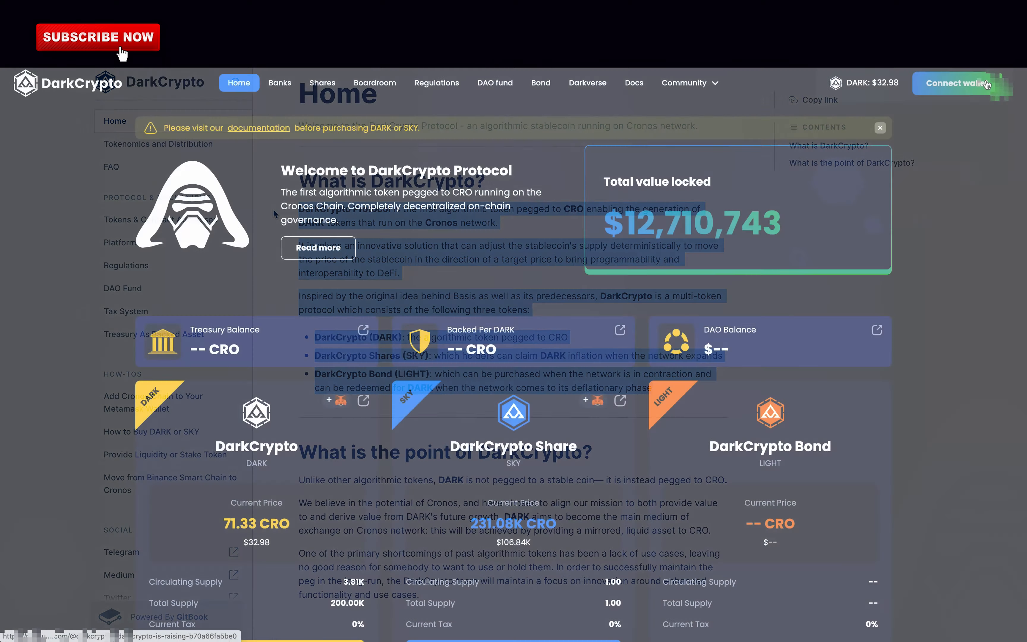
left_click(961, 83)
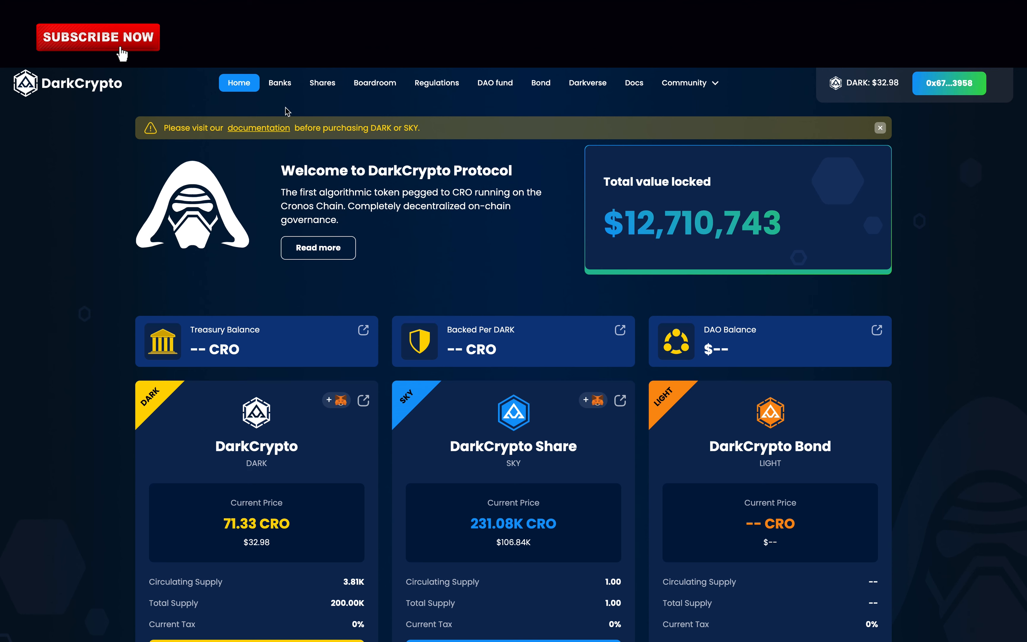
- Go to the Banks page and expand the DARK/USDC LP bank details
left_click(280, 83)
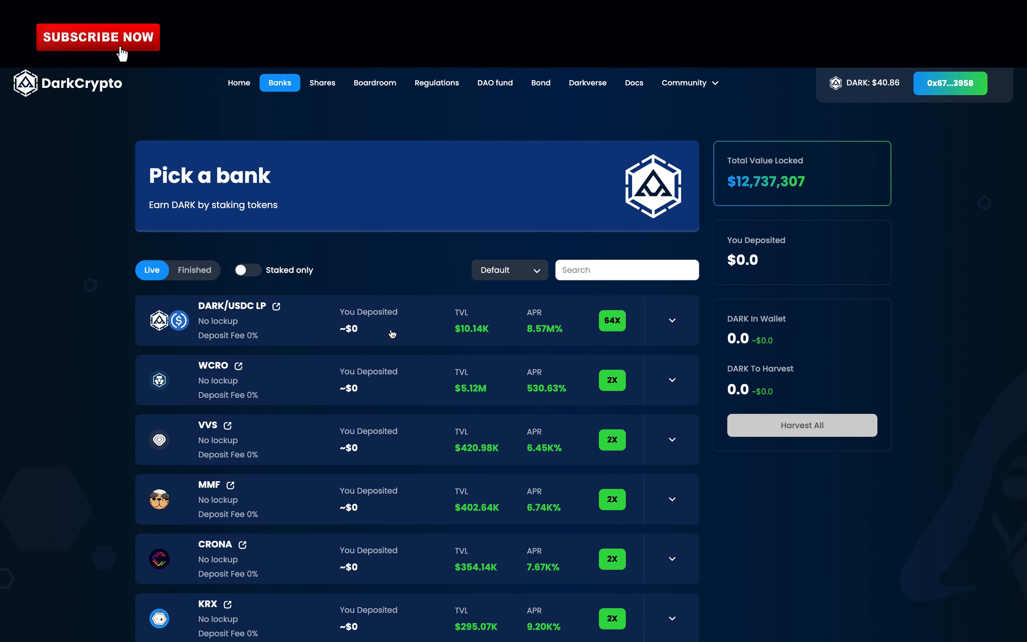
mouse_move(672, 320)
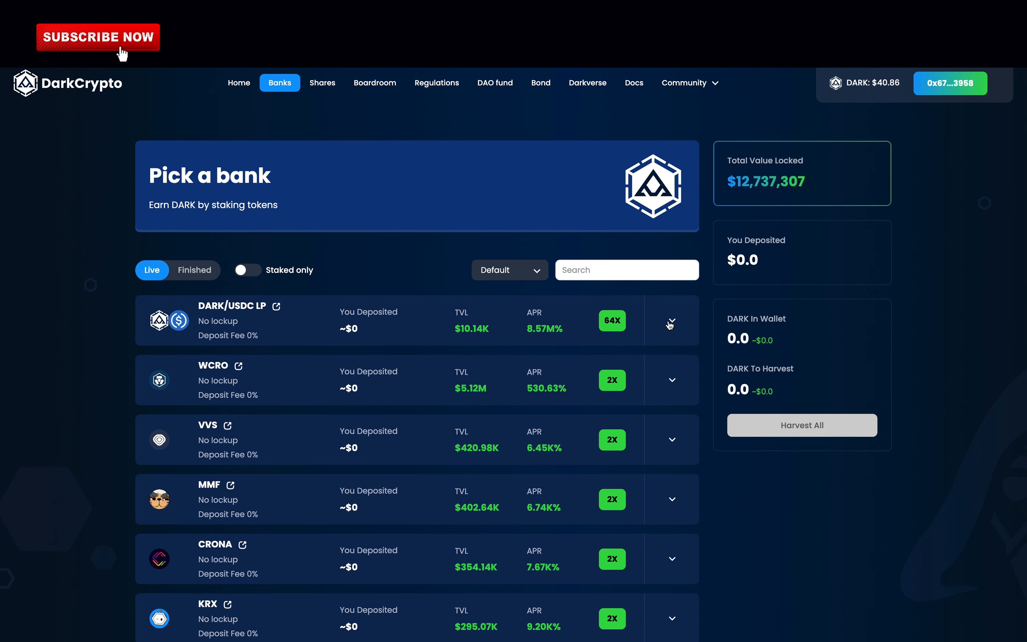
left_click(672, 320)
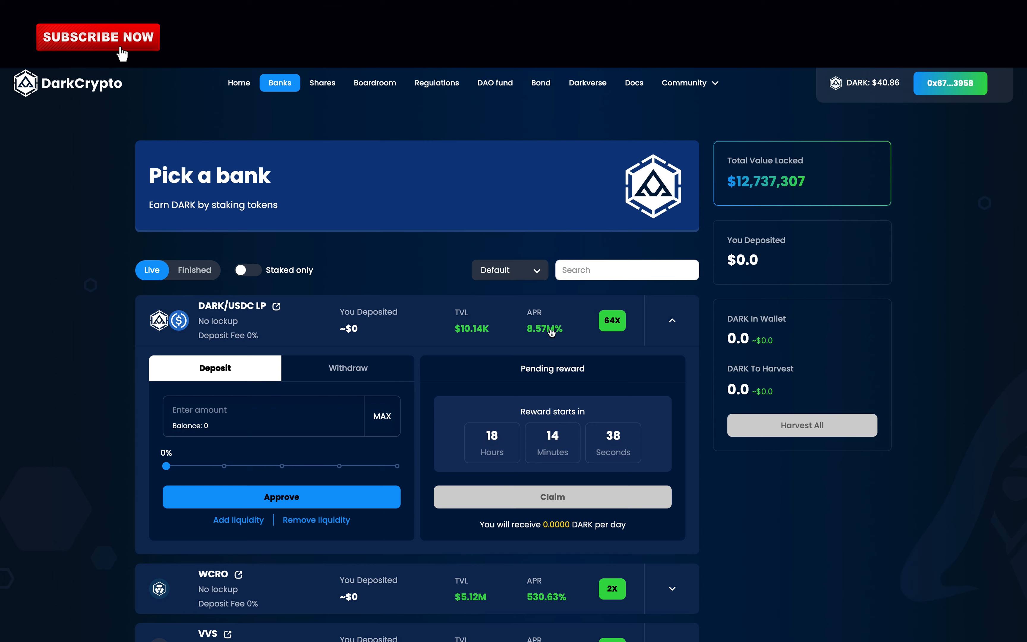
left_click(672, 320)
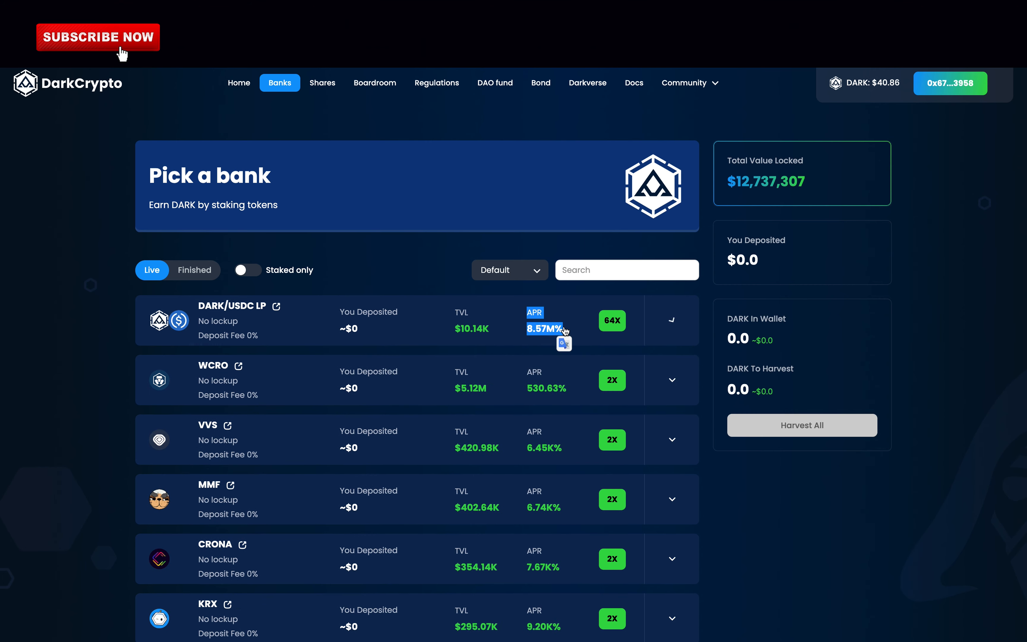
left_click(672, 320)
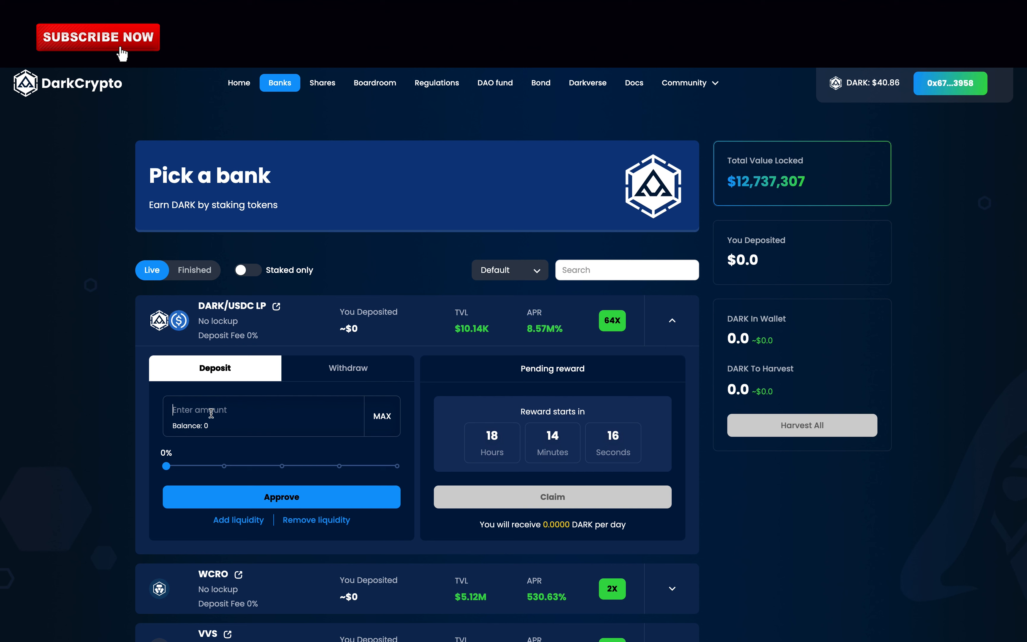
- Enter 100 as the deposit amount, check the Withdraw panel, then head to Shares
type("100")
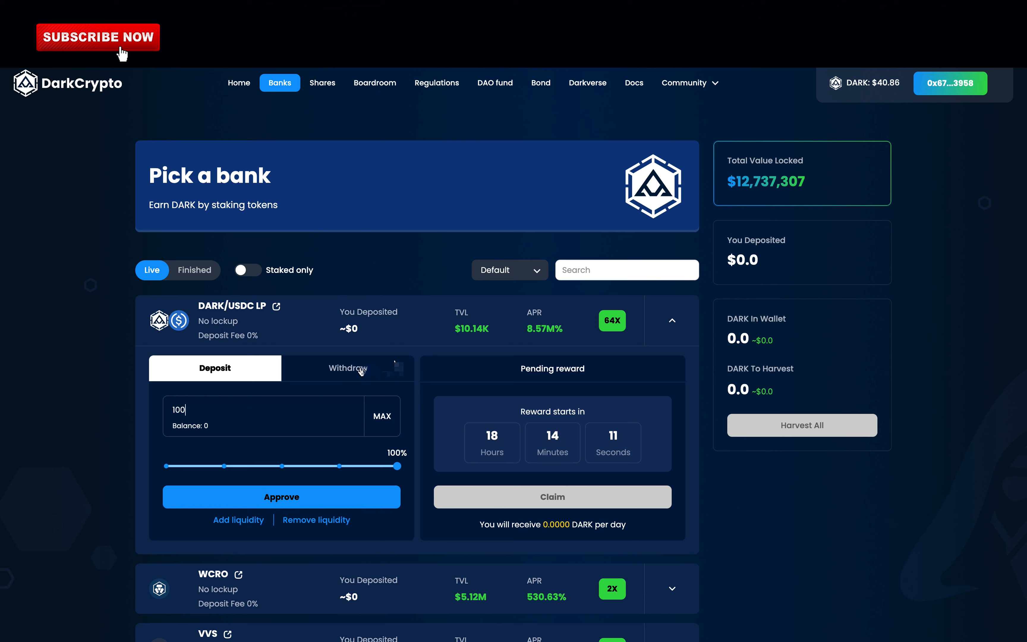
left_click(348, 368)
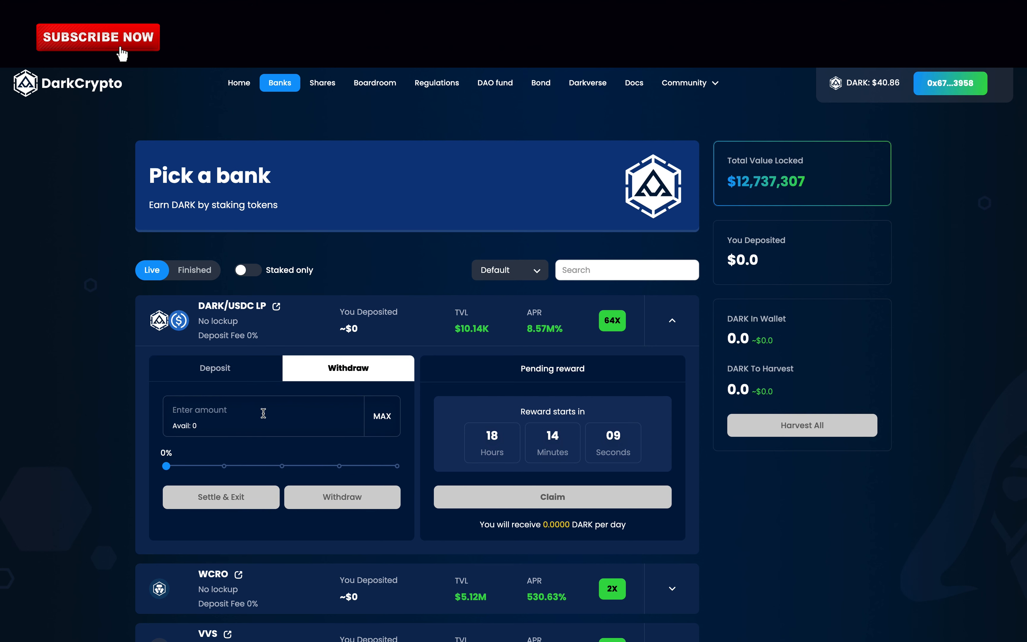
left_click(673, 321)
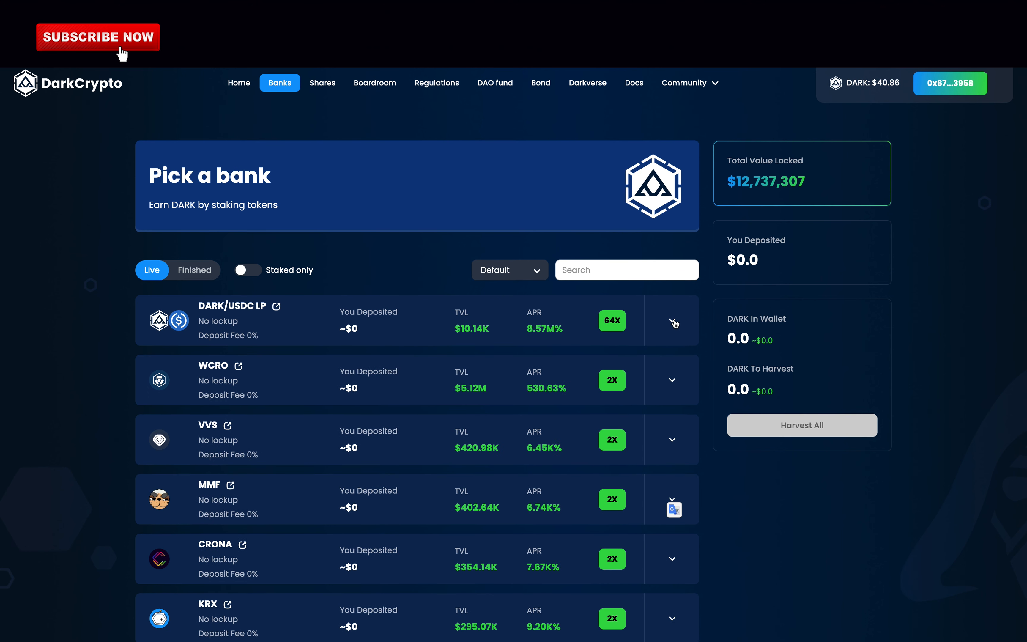
left_click(322, 84)
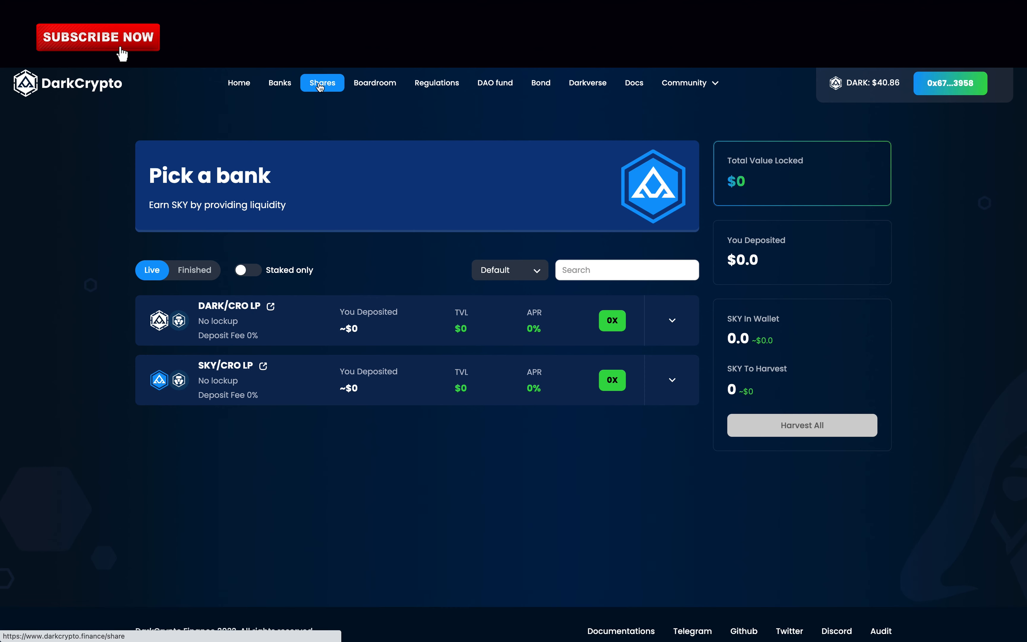
- Expand the SKY/CRO LP farm's withdraw and reward panels, then move to Boardroom
left_click(672, 381)
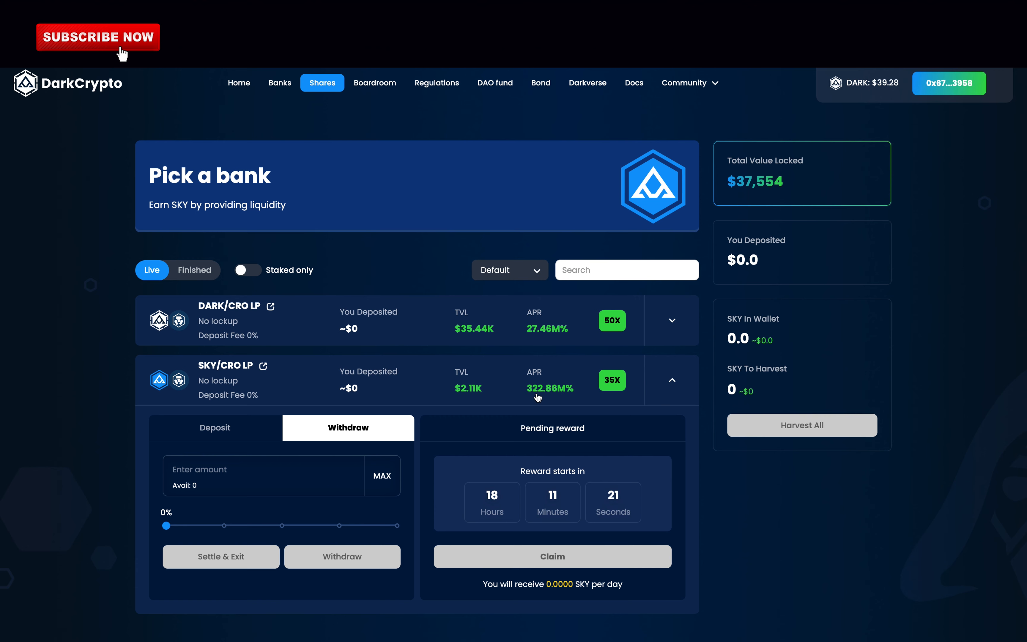
left_click(375, 82)
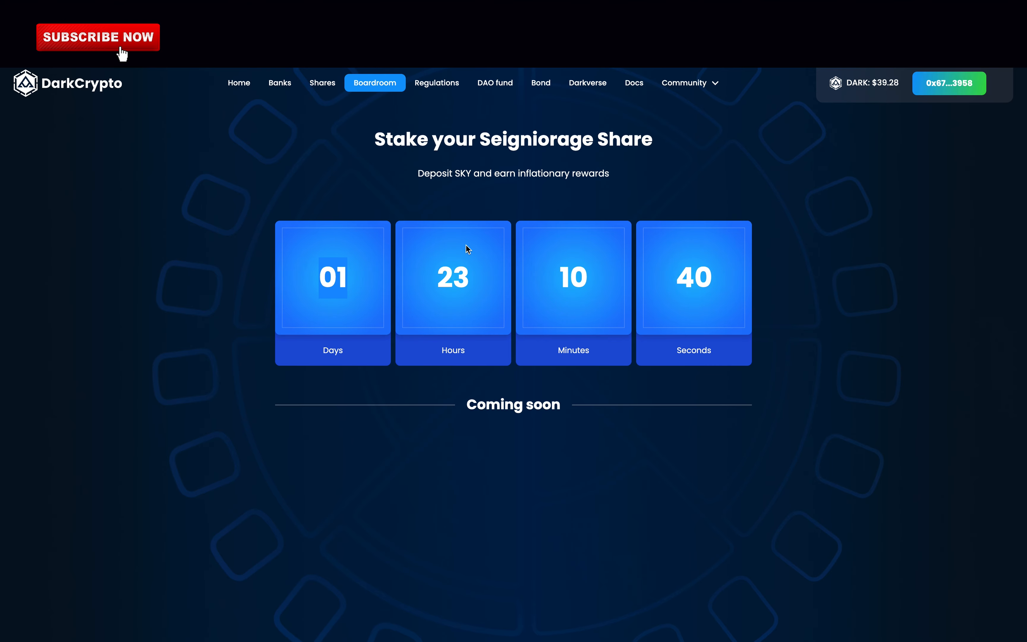
mouse_move(588, 84)
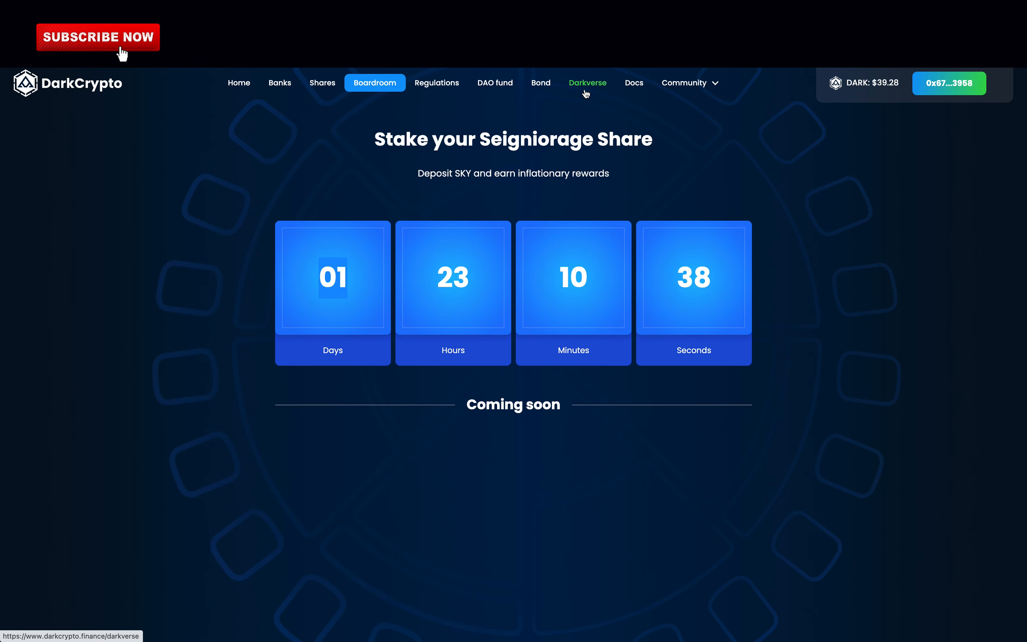
- Go to the Darkverse page with its coming-soon countdown
left_click(685, 83)
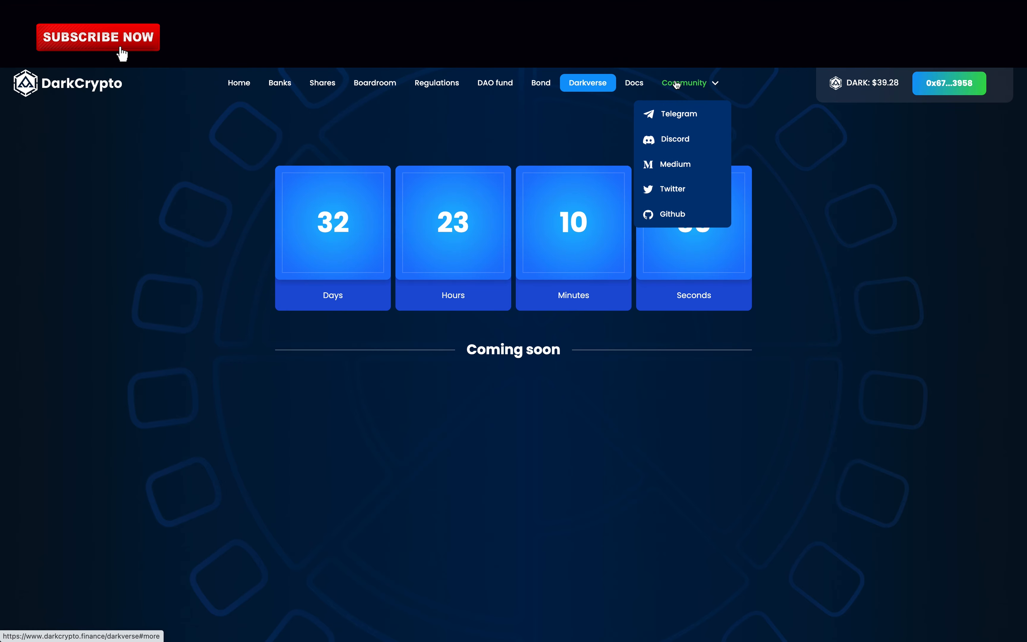
mouse_move(684, 123)
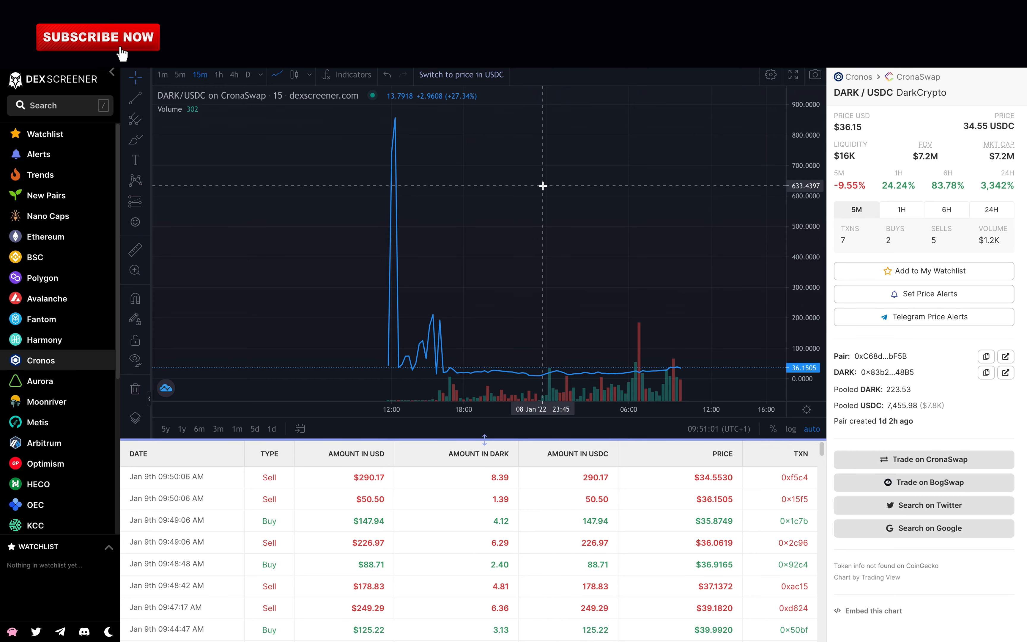
mouse_move(396, 123)
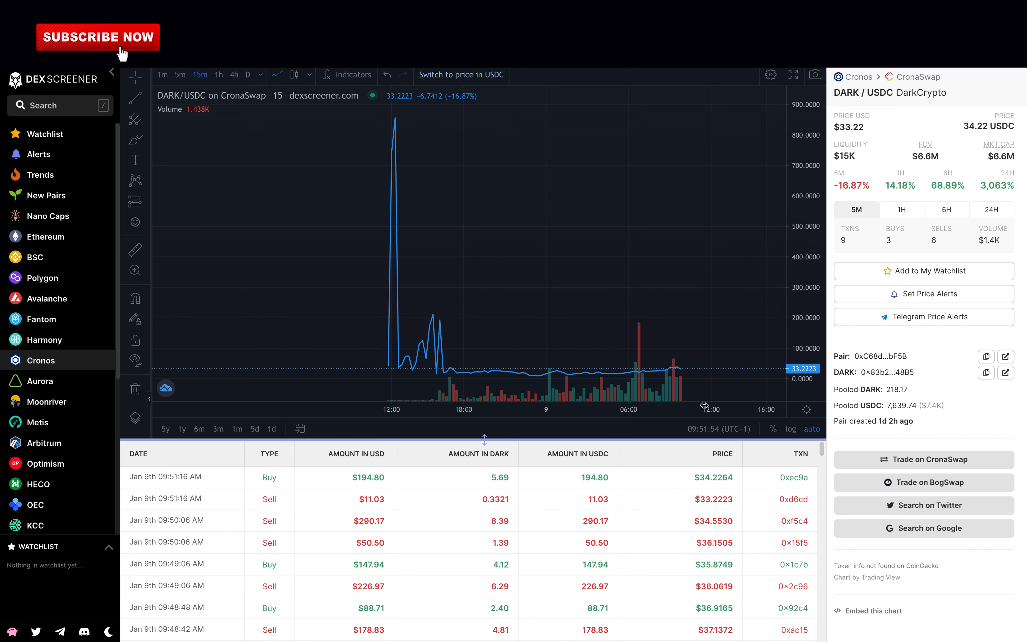
mouse_move(463, 390)
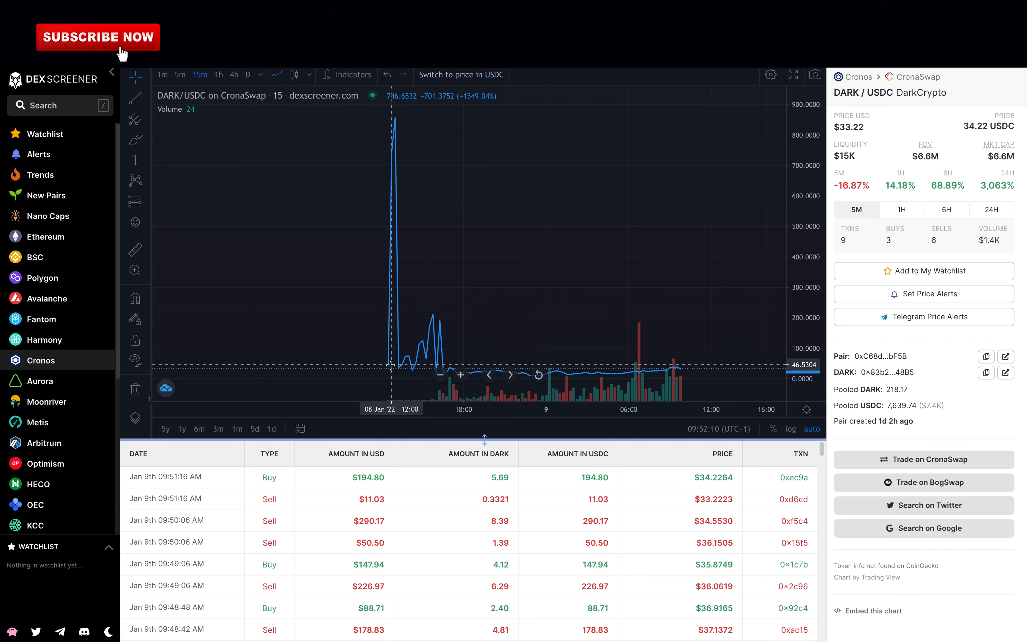
mouse_move(400, 371)
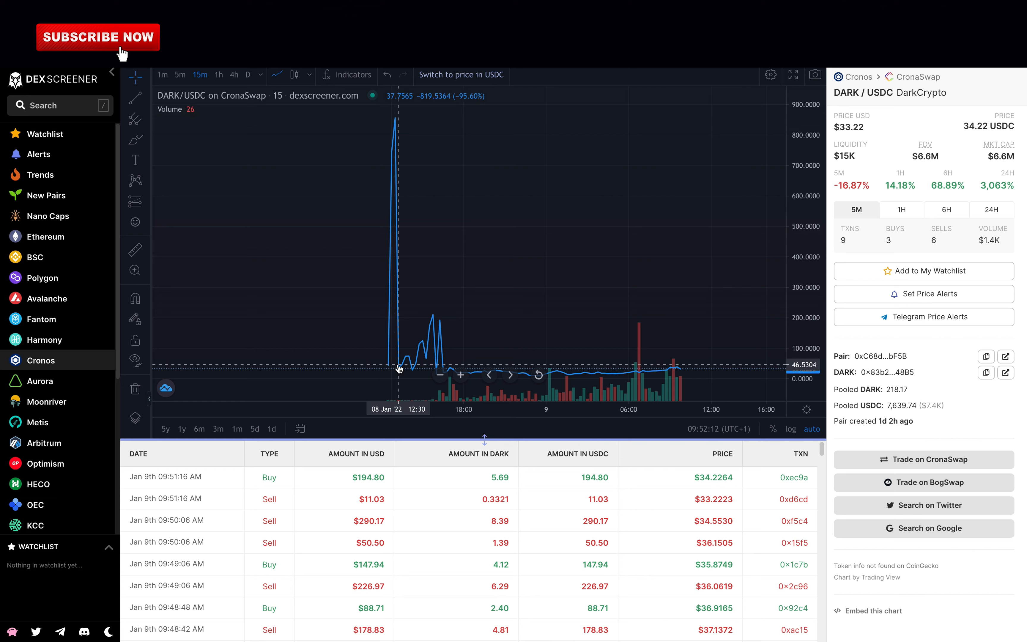